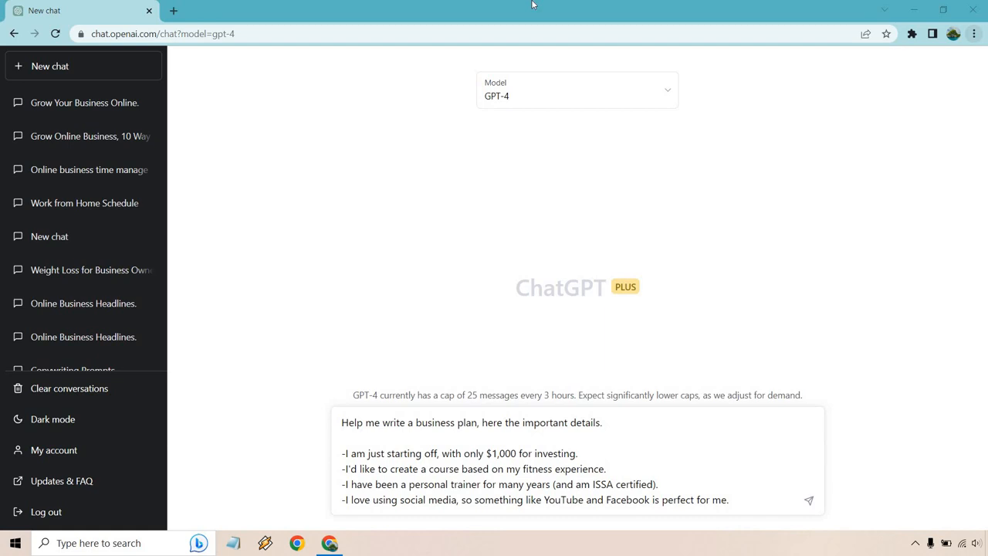
pyautogui.moveTo(552, 51)
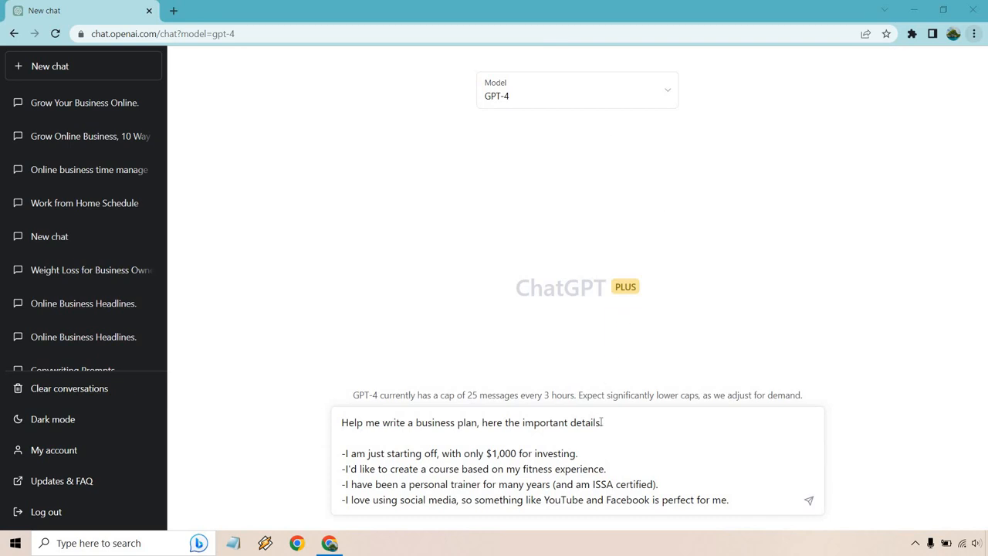
# - Highlight the fitness course and ISSA certified lines in the drafted request
pyautogui.tripleClick(470, 422)
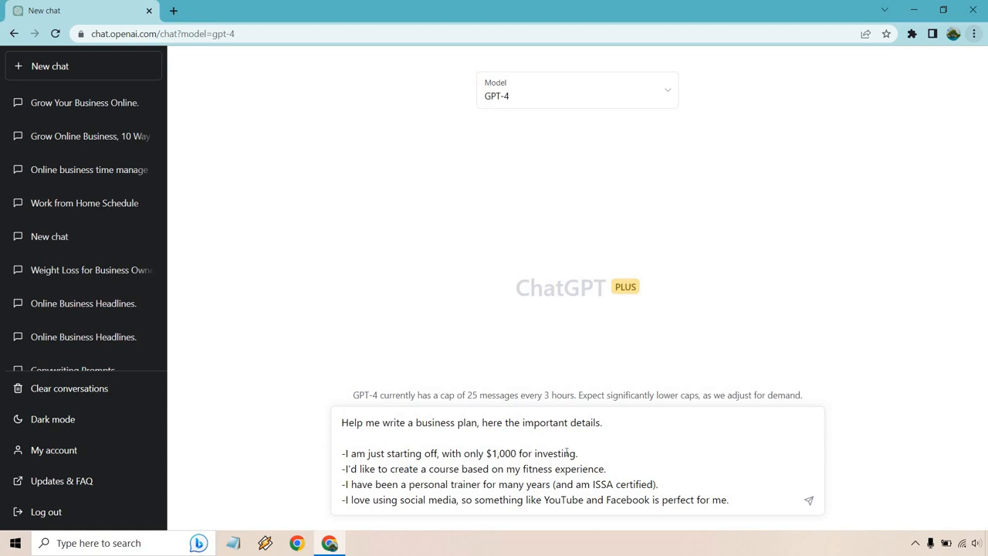
pyautogui.moveTo(369, 453); pyautogui.dragTo(577, 453)
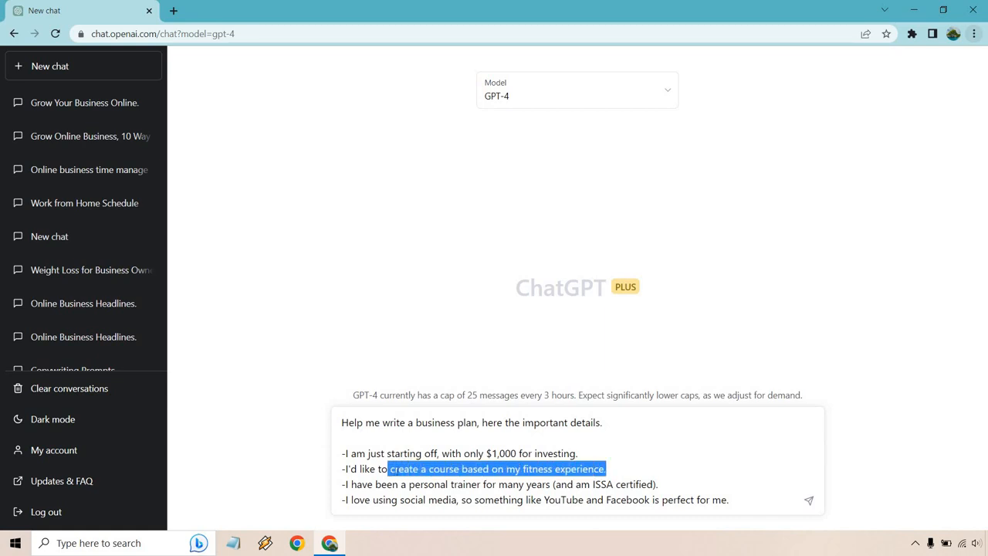
pyautogui.click(674, 484)
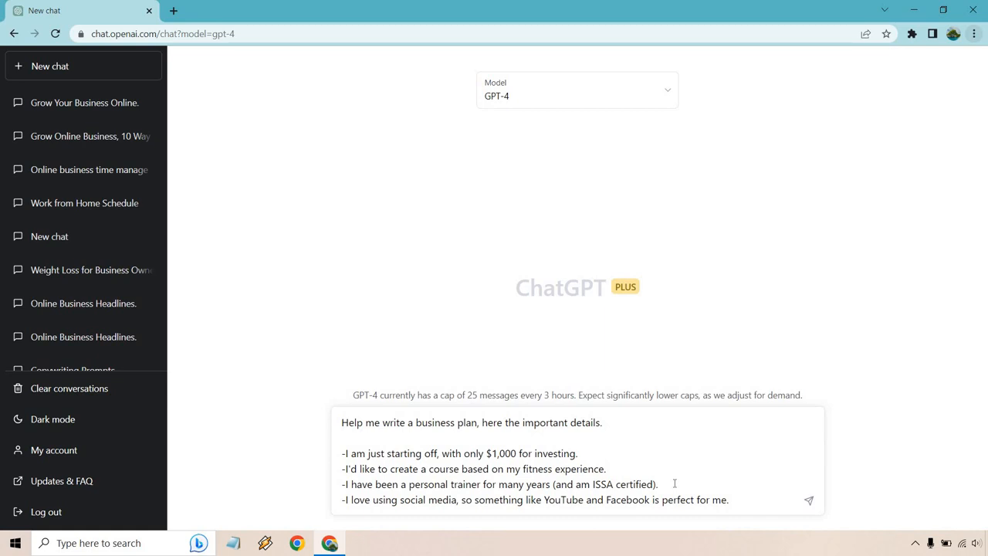
pyautogui.click(658, 484)
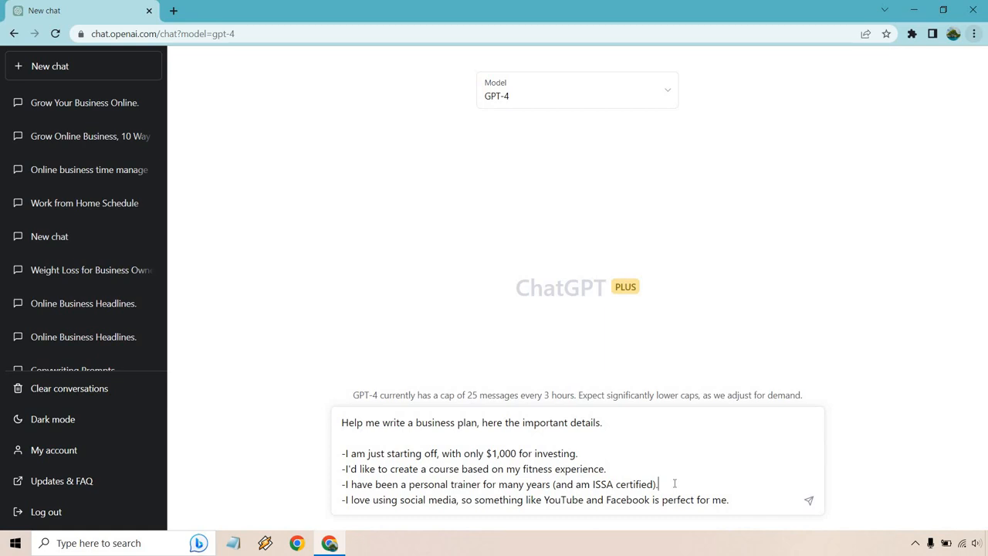
pyautogui.moveTo(607, 452)
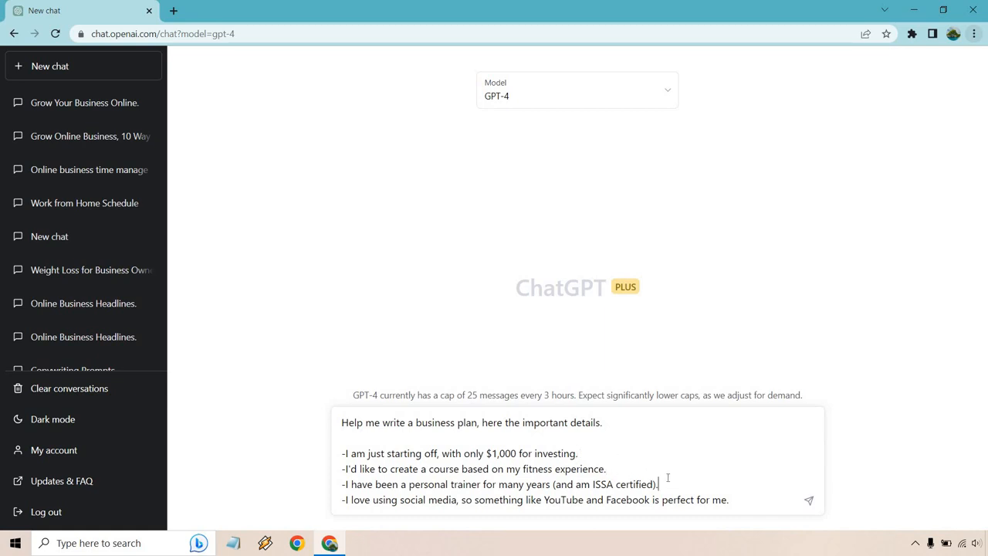
# - Highlight the fitness-experience detail, then send the business plan request to GPT-4
pyautogui.click(609, 469)
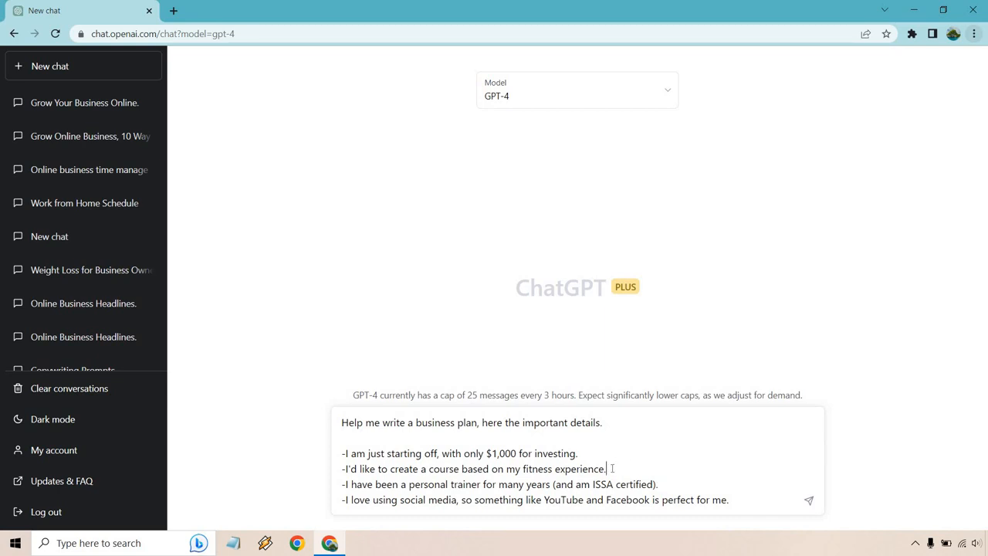
pyautogui.doubleClick(578, 469)
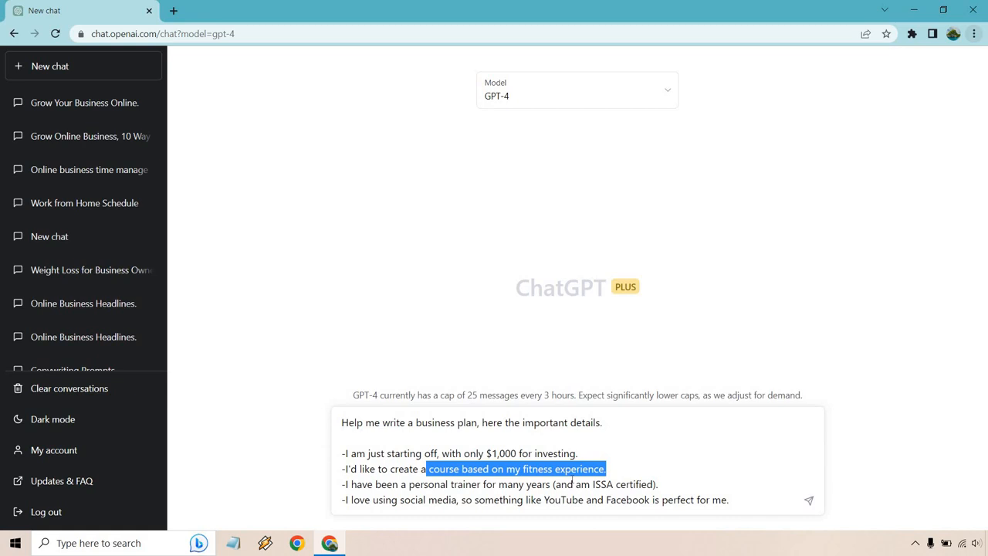
pyautogui.click(738, 499)
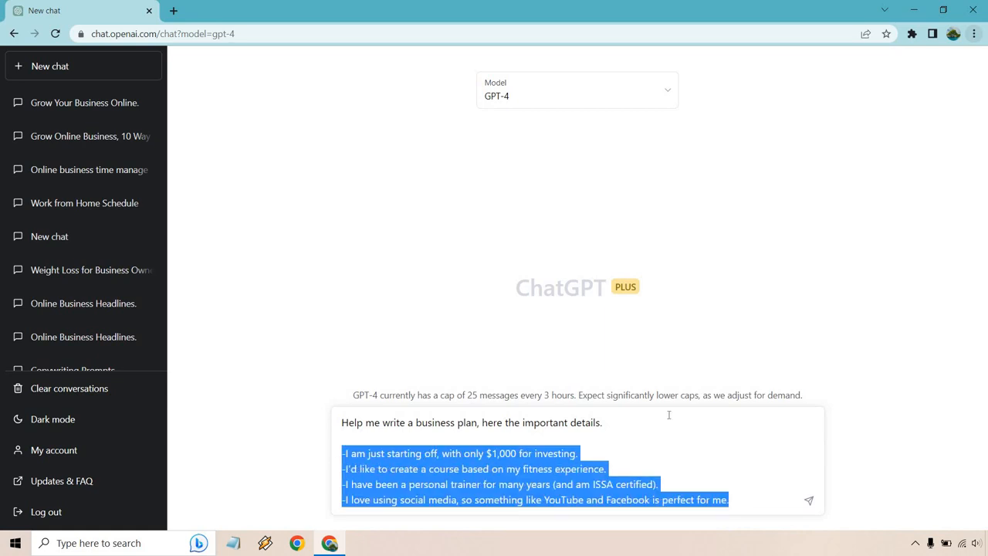
pyautogui.click(891, 467)
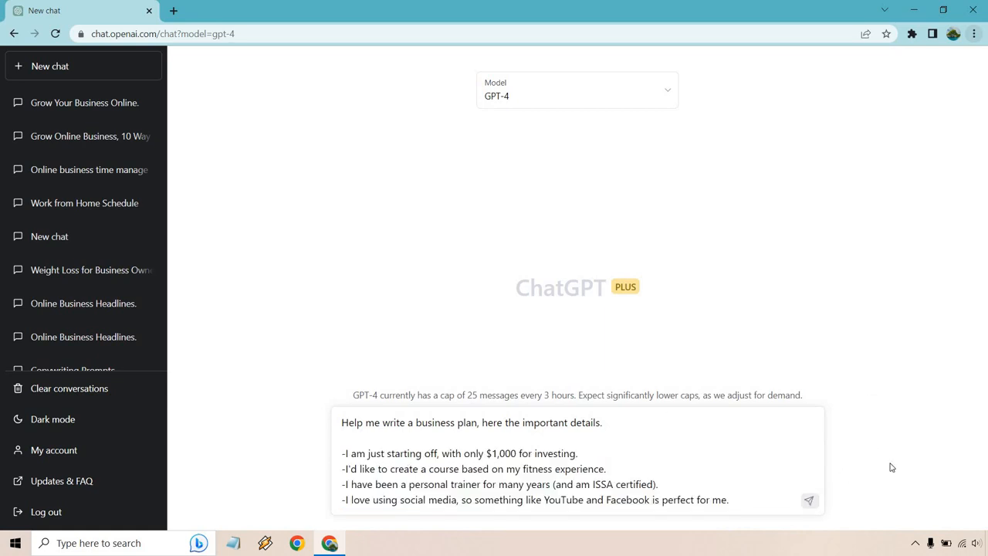
pyautogui.click(809, 500)
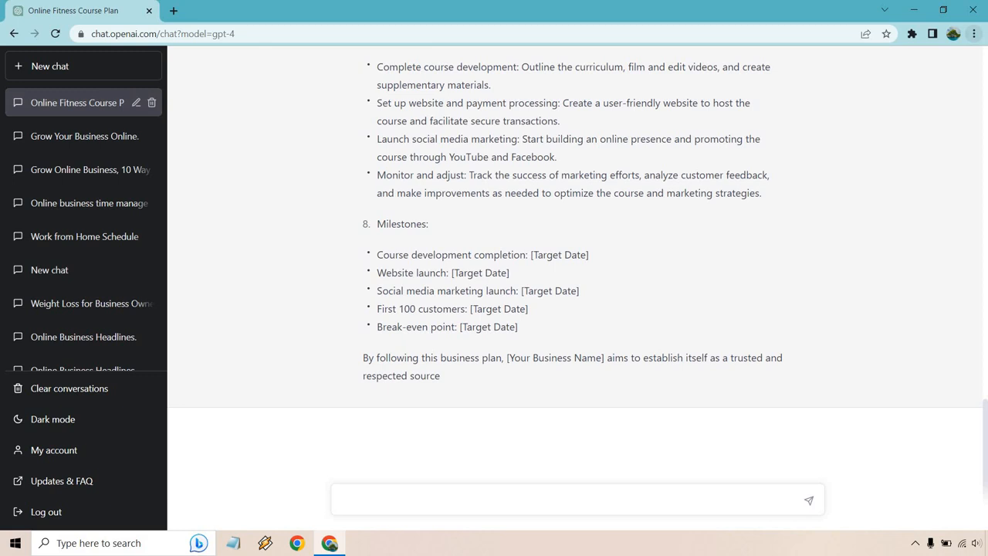
pyautogui.moveTo(955, 410)
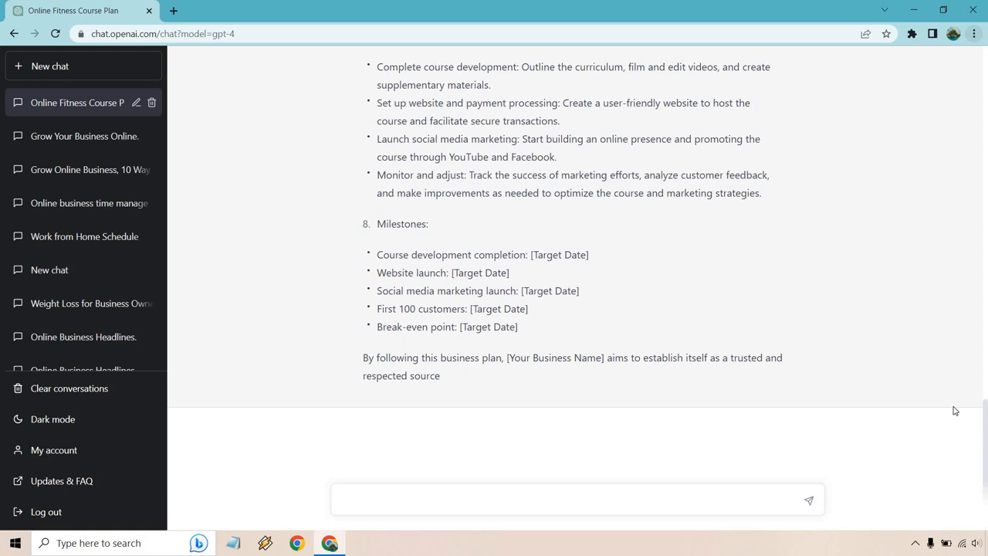
pyautogui.moveTo(909, 394)
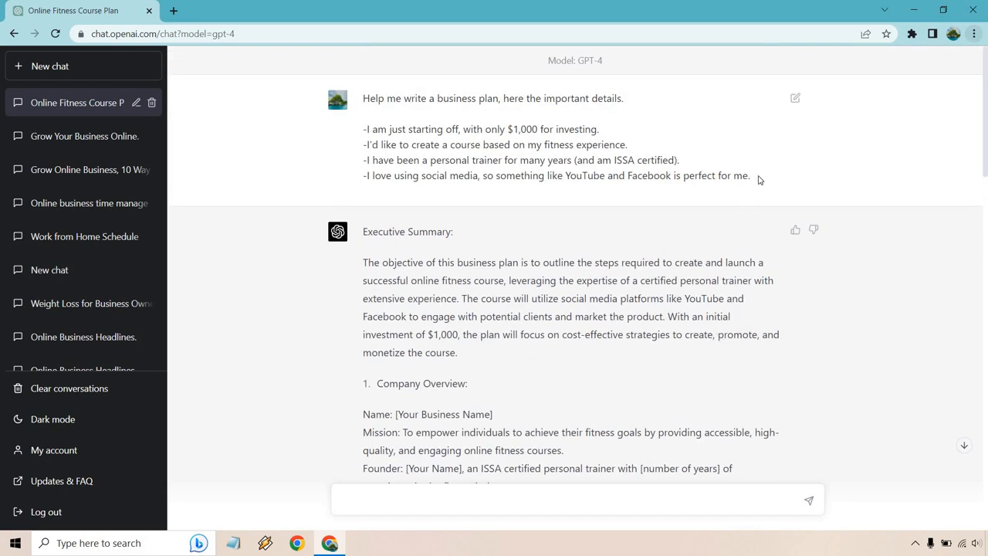
pyautogui.moveTo(363, 129); pyautogui.dragTo(749, 176)
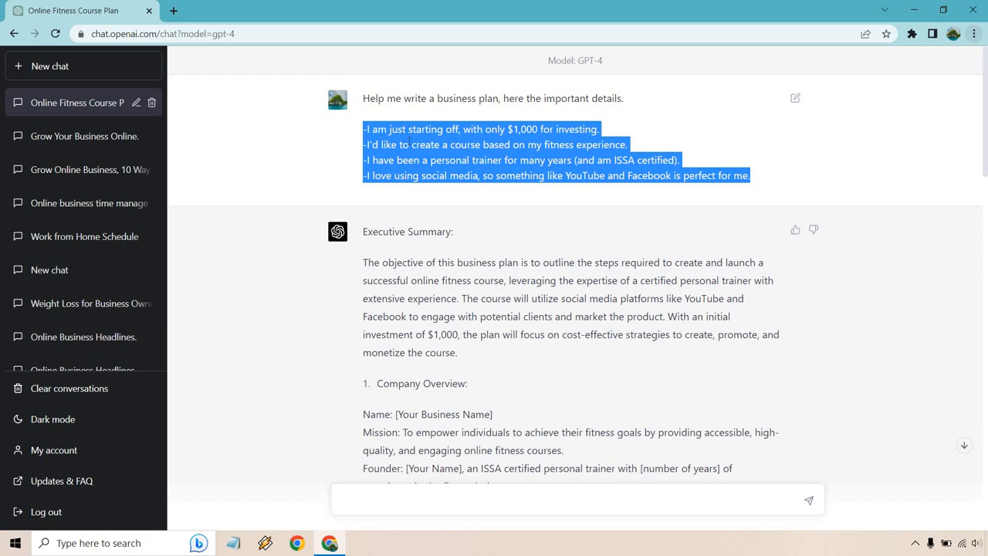
pyautogui.scroll(-3)
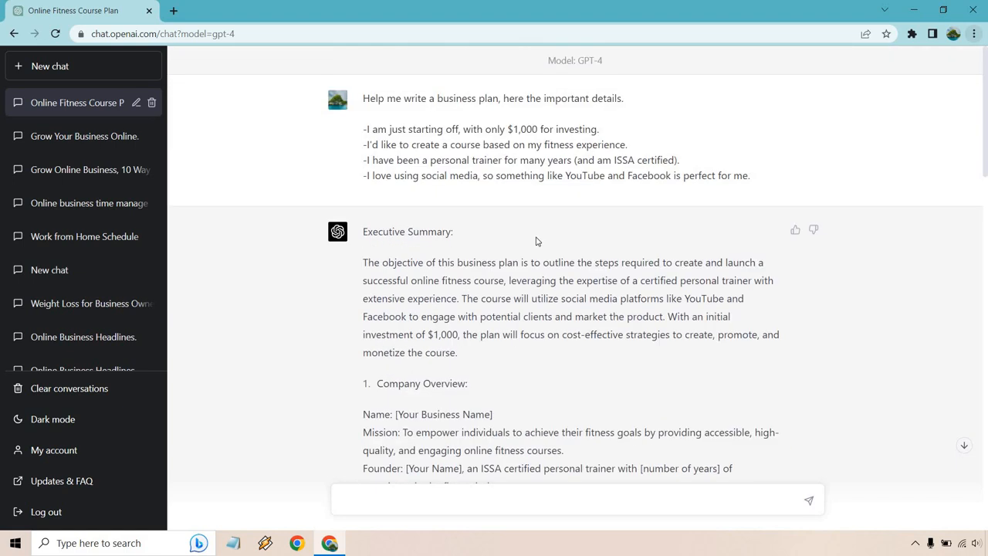
pyautogui.scroll(-3)
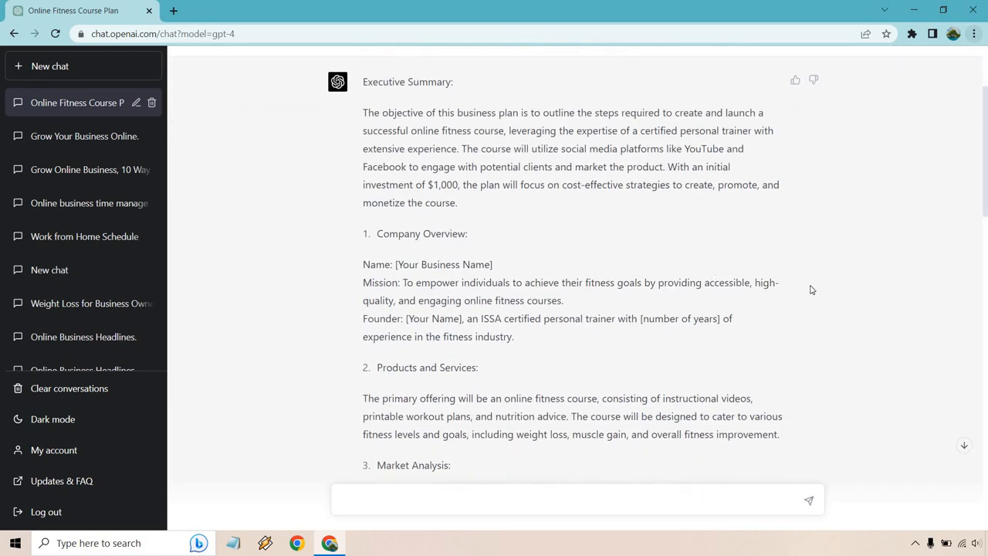
pyautogui.moveTo(910, 292)
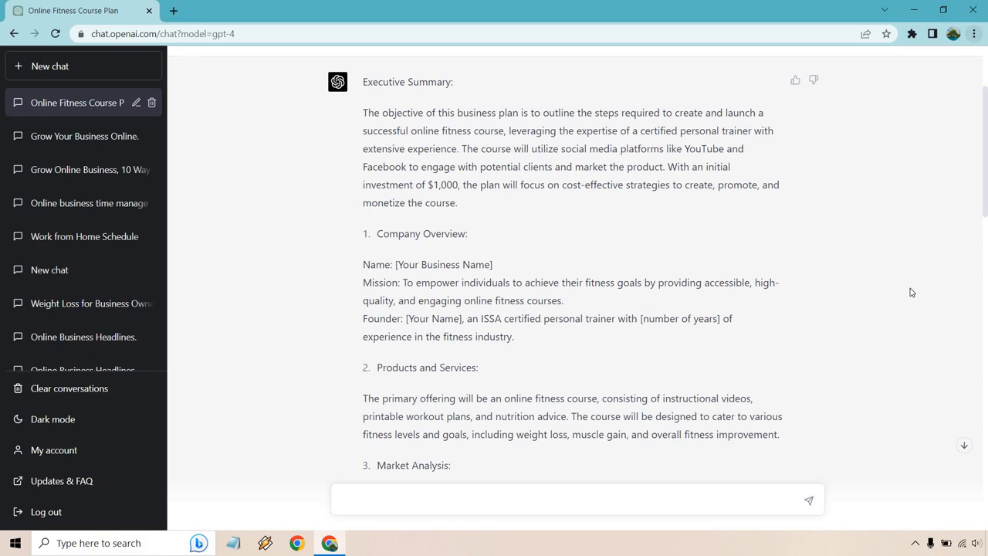
pyautogui.scroll(-3)
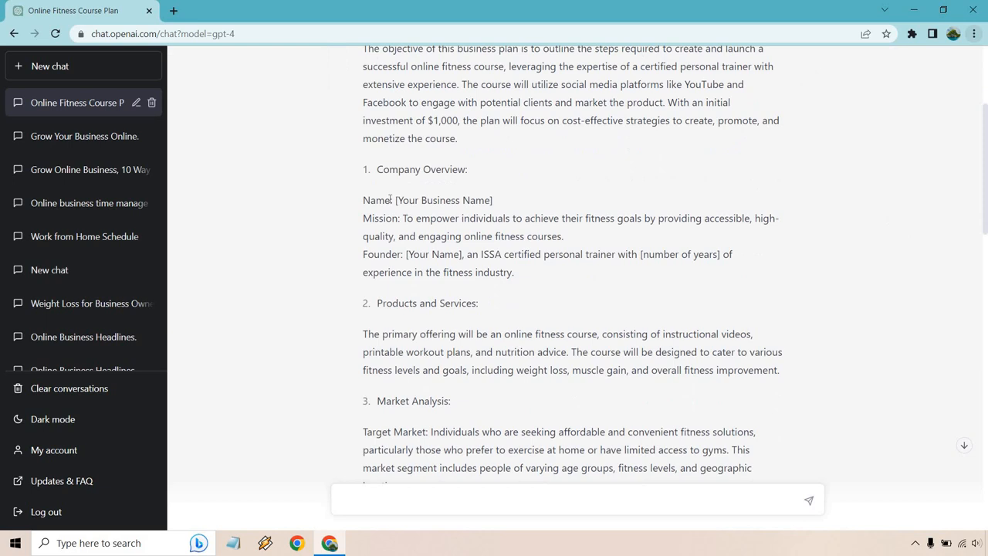
pyautogui.doubleClick(444, 200)
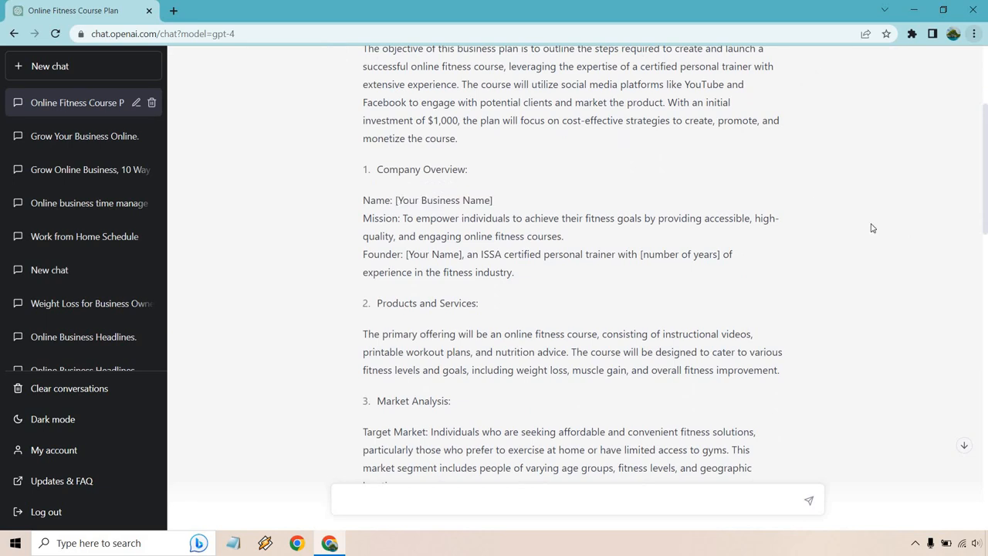
pyautogui.moveTo(865, 224)
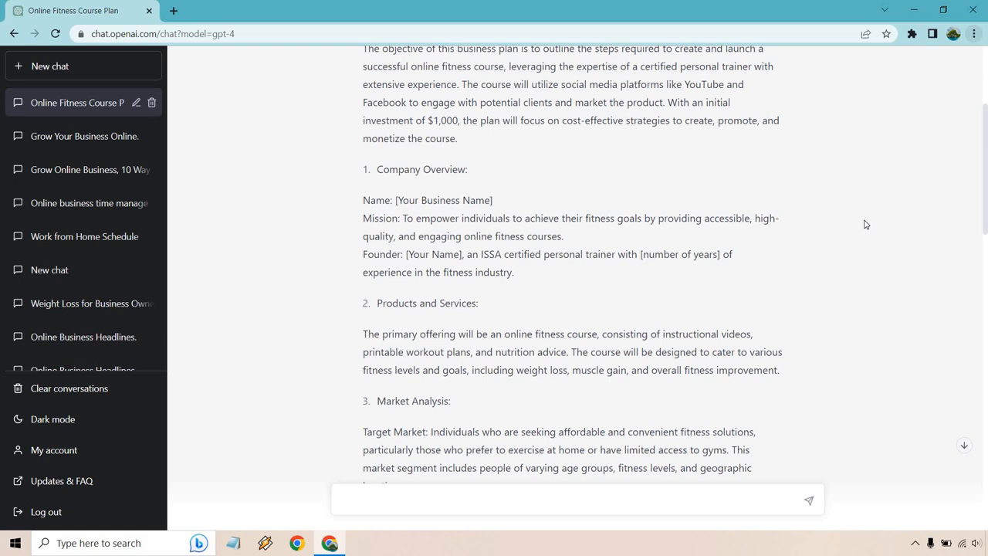
pyautogui.moveTo(838, 224)
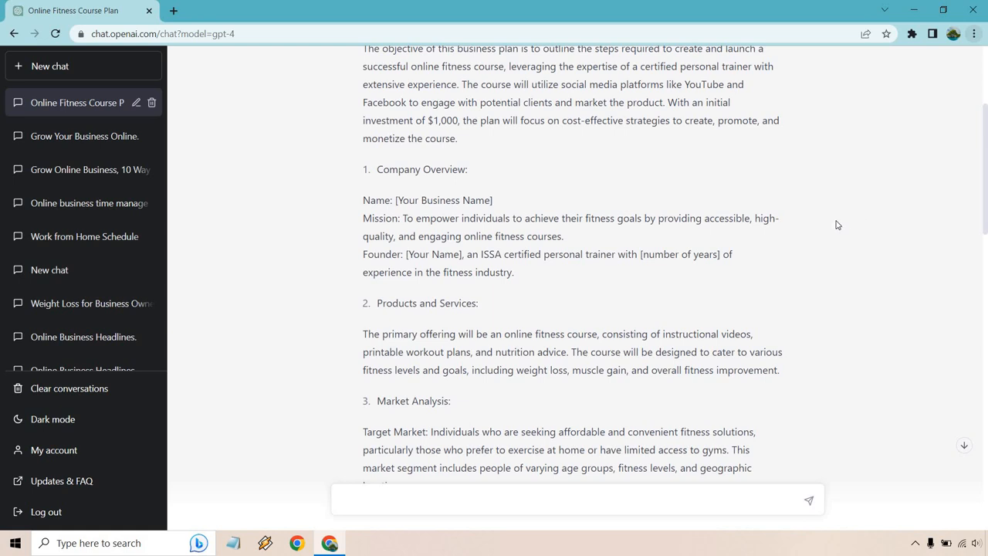
pyautogui.moveTo(443, 267)
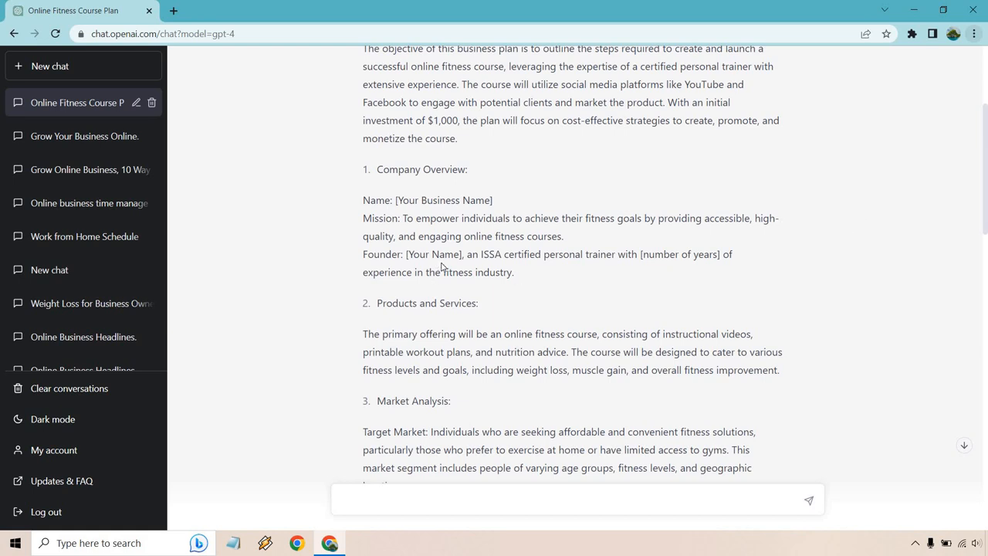
pyautogui.moveTo(632, 231)
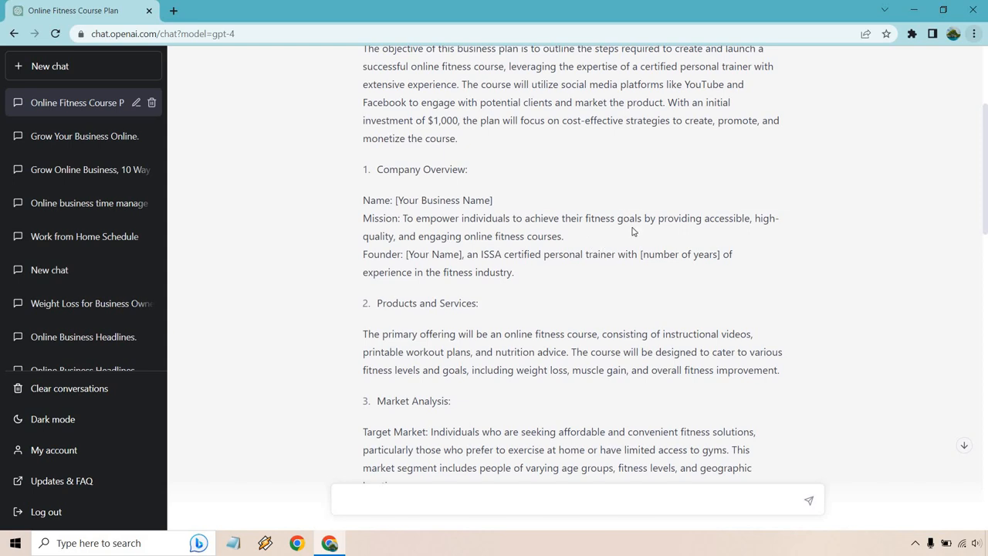
pyautogui.moveTo(890, 217)
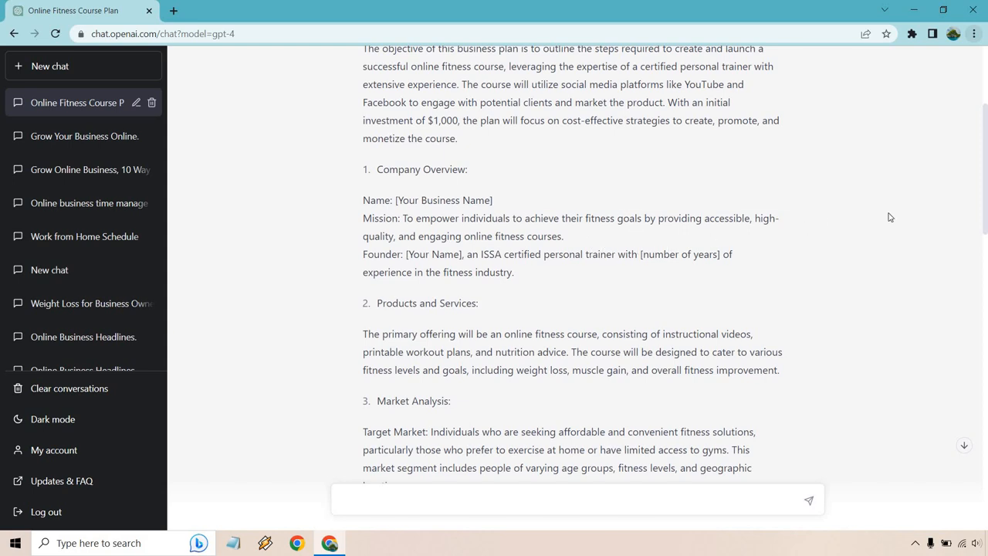
pyautogui.scroll(-3)
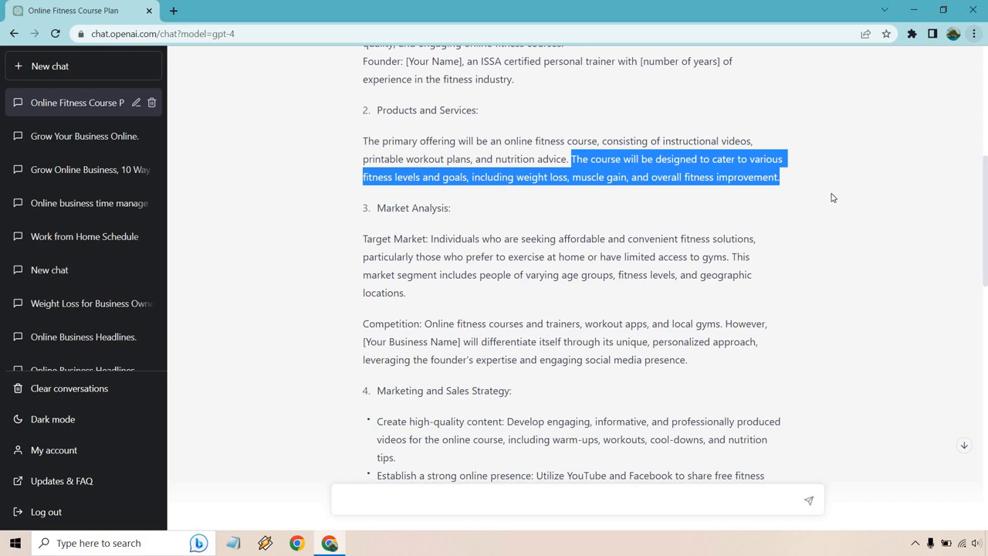
# - Scroll the plan from Marketing and Sales Strategy down to Monetization and Financial Projections
pyautogui.click(832, 198)
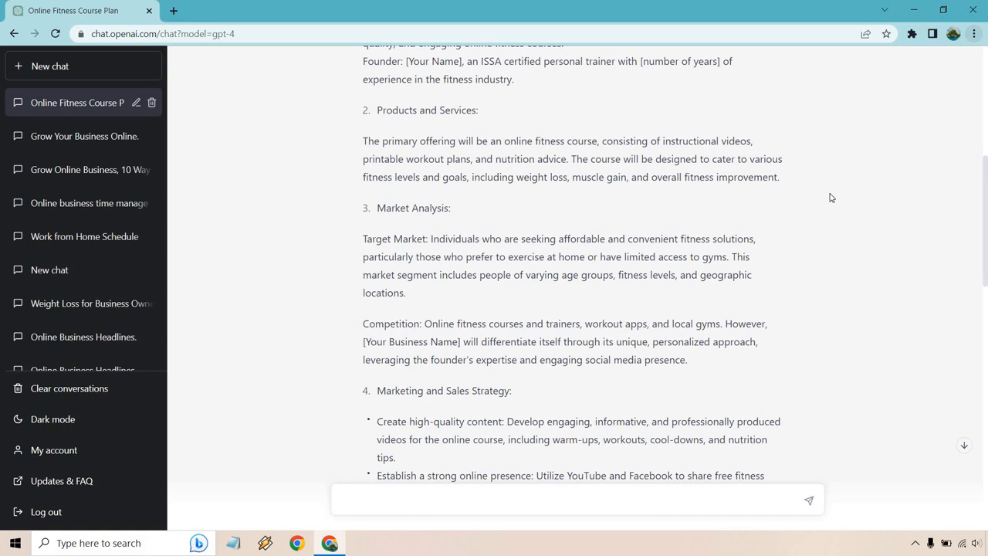
pyautogui.scroll(-3)
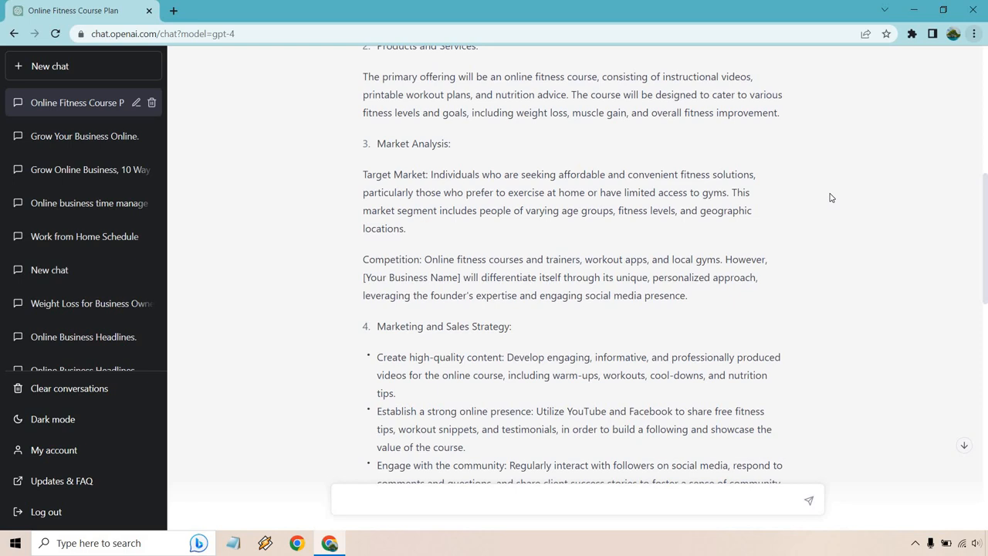
pyautogui.scroll(-3)
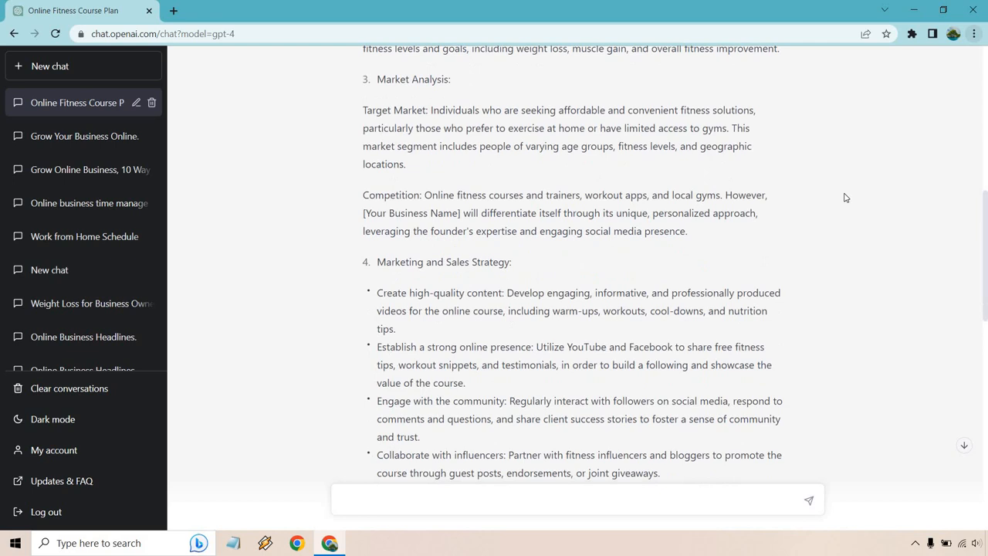
pyautogui.moveTo(855, 203)
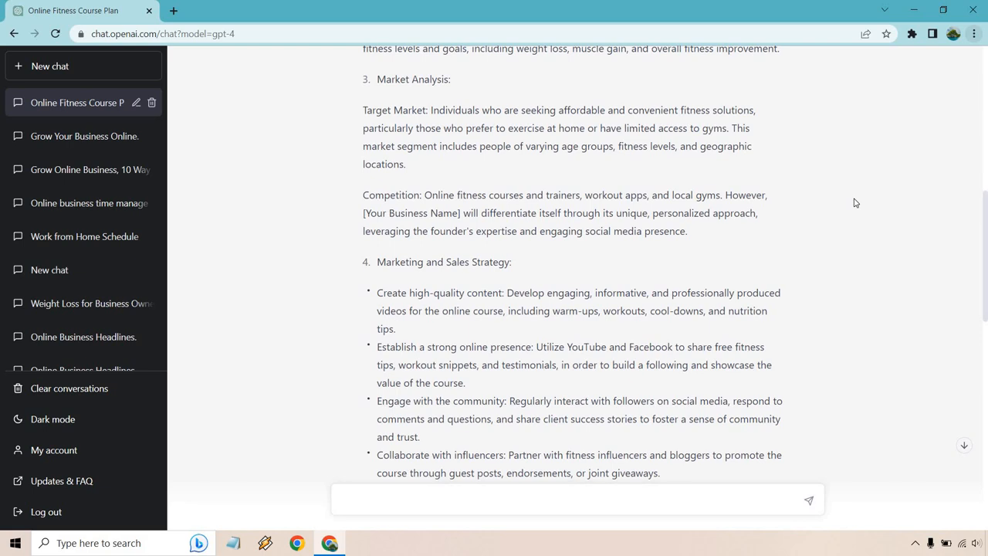
pyautogui.scroll(-3)
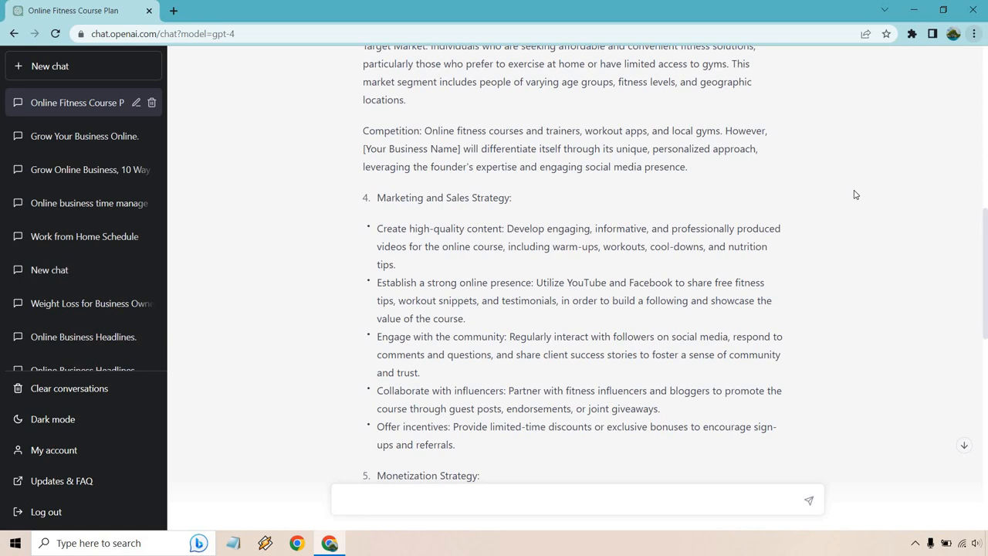
pyautogui.scroll(-3)
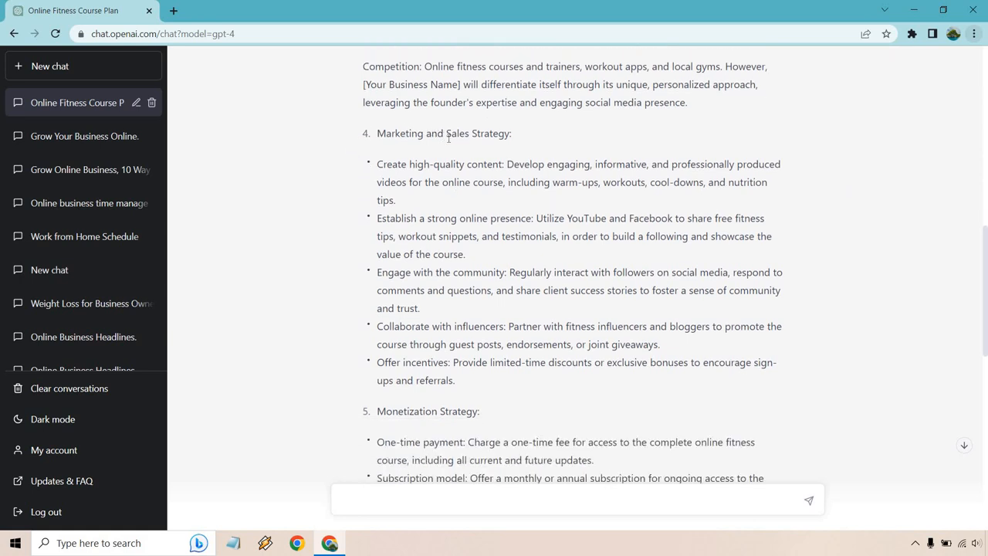
pyautogui.moveTo(455, 162)
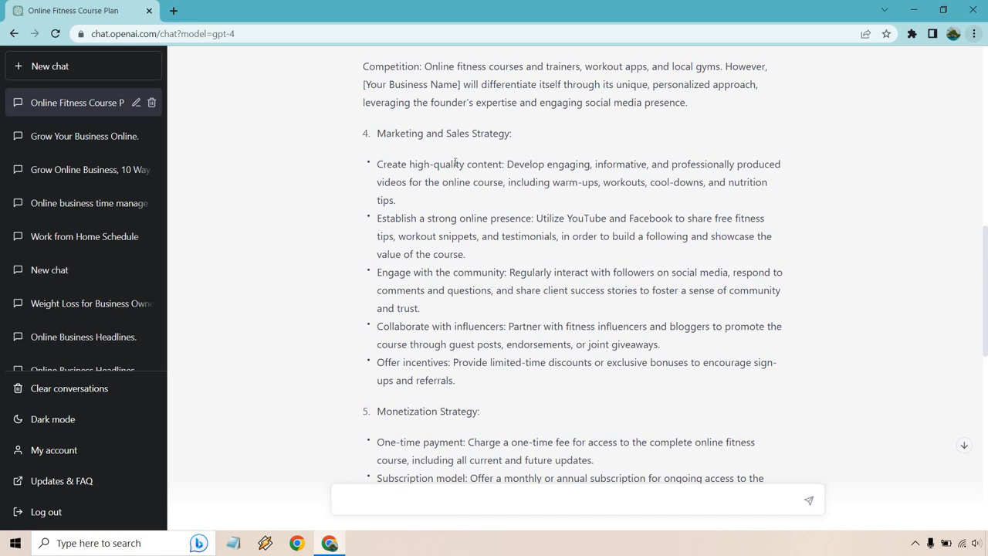
pyautogui.moveTo(544, 164)
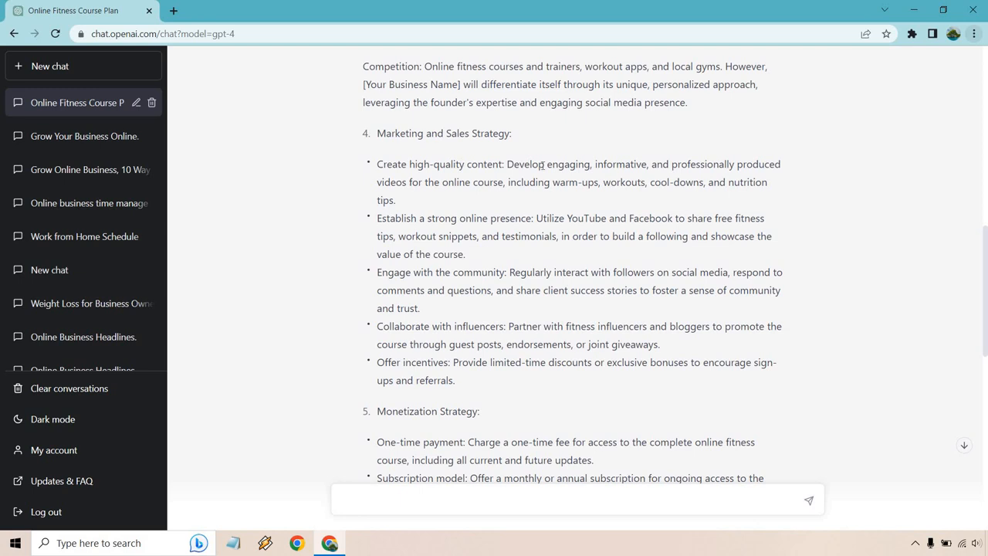
pyautogui.scroll(-3)
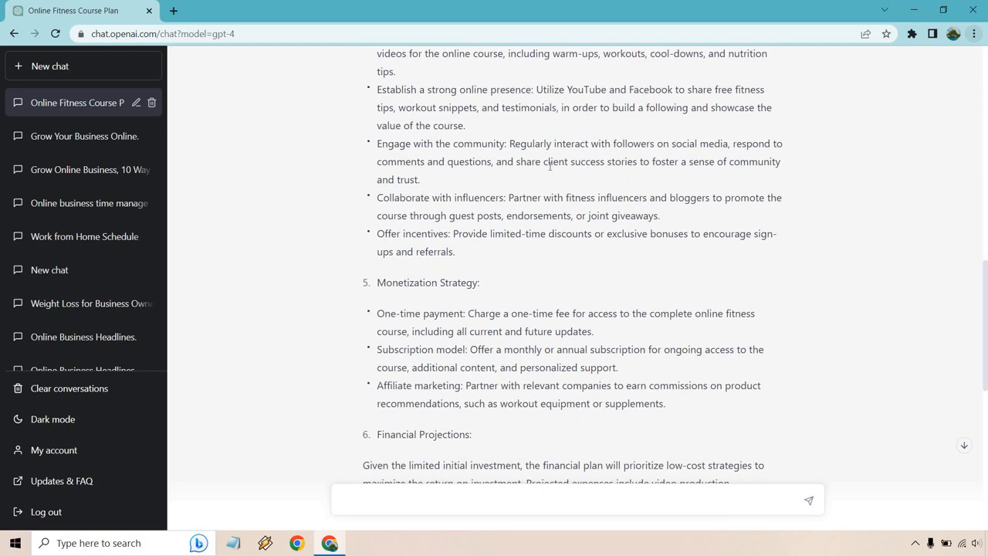
pyautogui.scroll(-3)
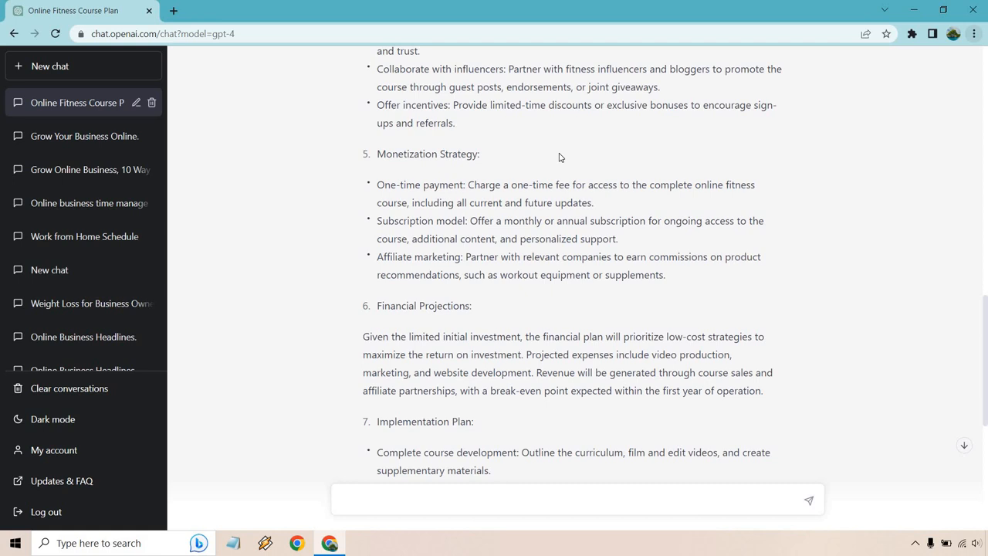
# - Highlight a Financial Projections line, then scroll down to Implementation Plan and Milestones
pyautogui.scroll(-3)
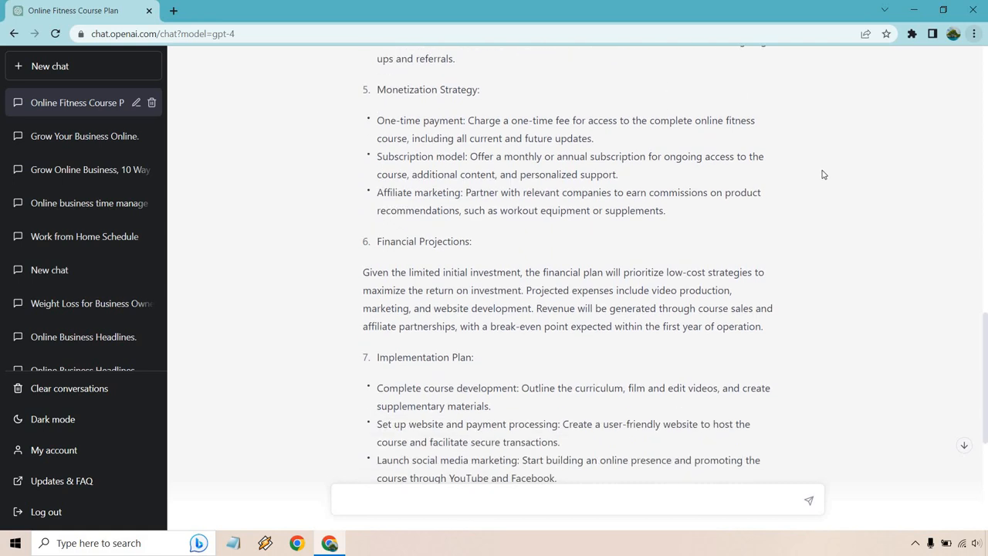
pyautogui.scroll(-3)
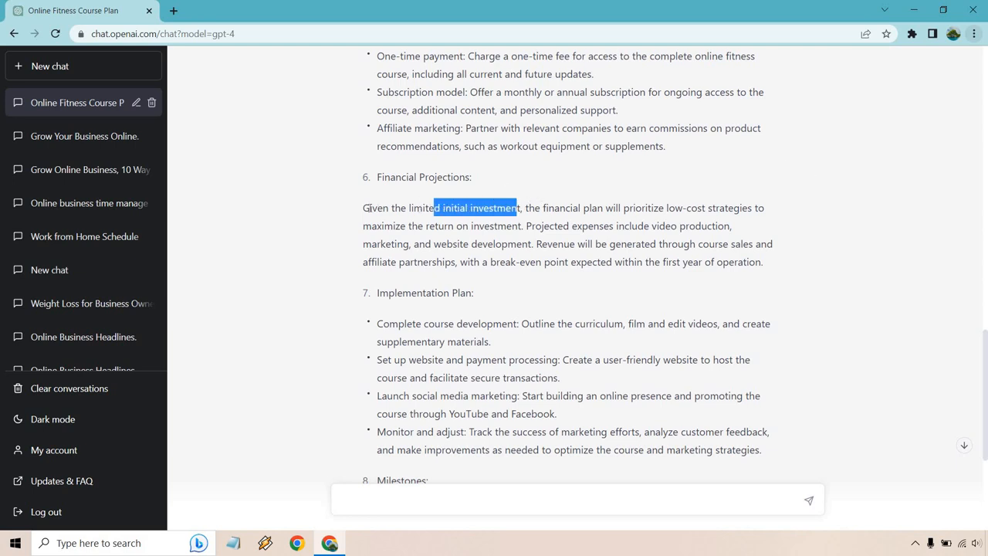
pyautogui.click(859, 209)
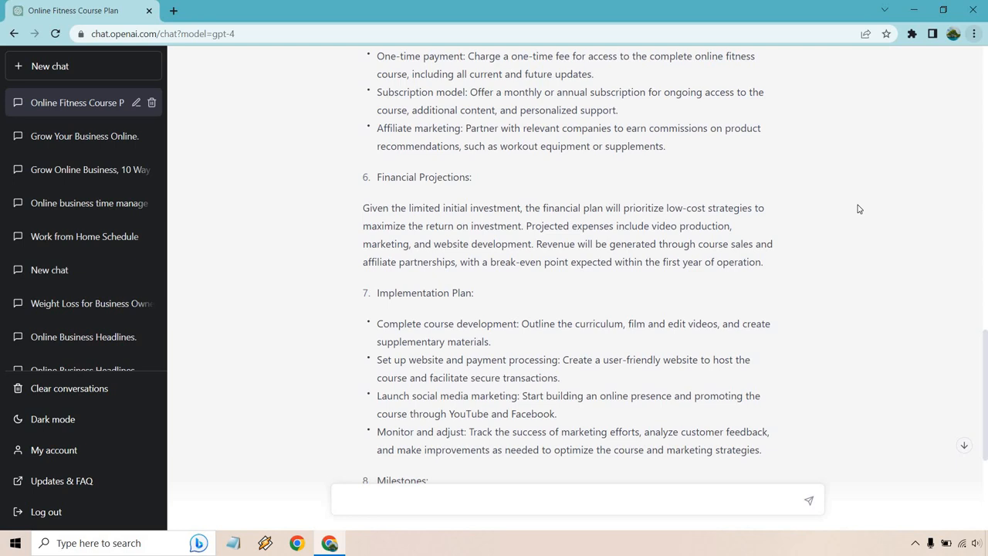
pyautogui.moveTo(604, 262); pyautogui.dragTo(763, 262)
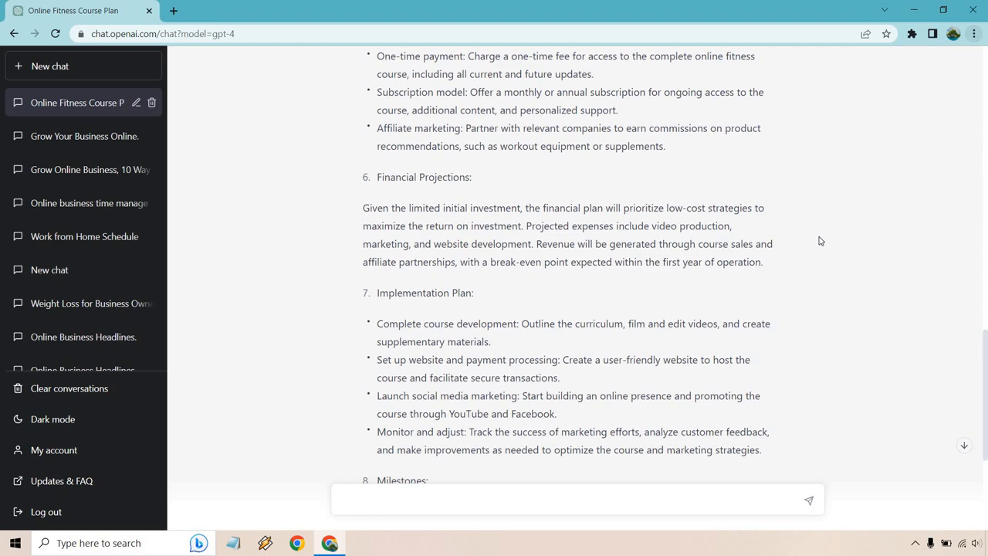
pyautogui.moveTo(822, 236)
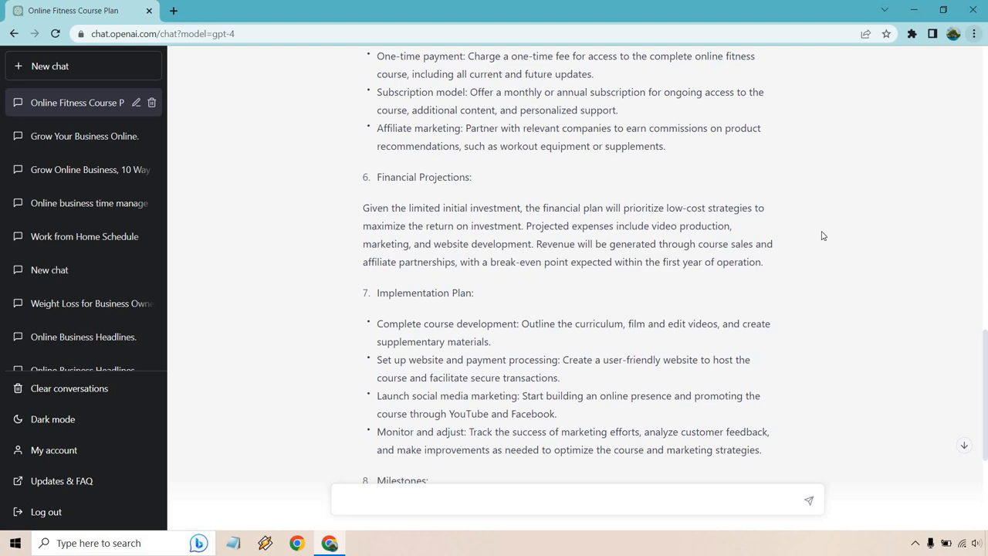
pyautogui.scroll(-3)
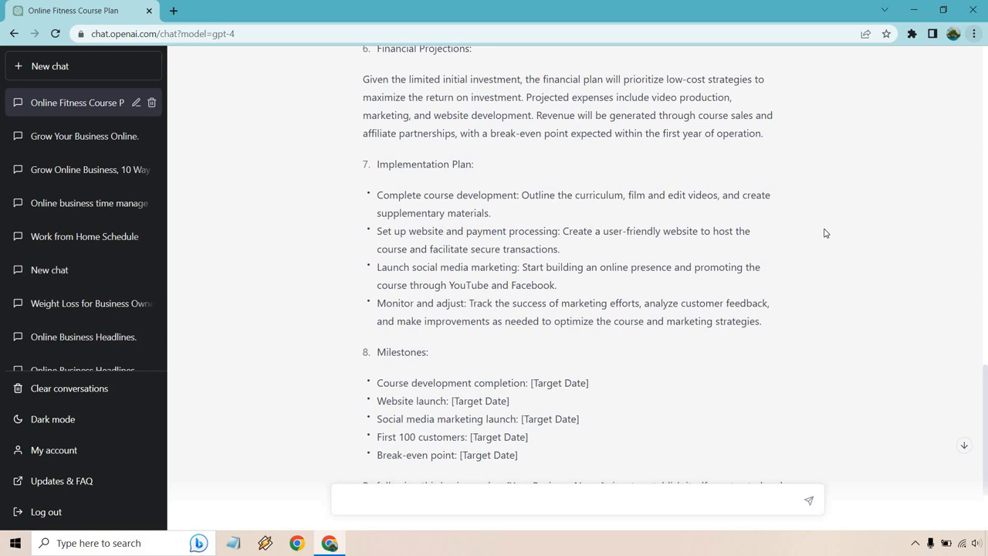
# - Select the first-year break-even sentence and scroll through Milestones to the plan's end
pyautogui.scroll(-3)
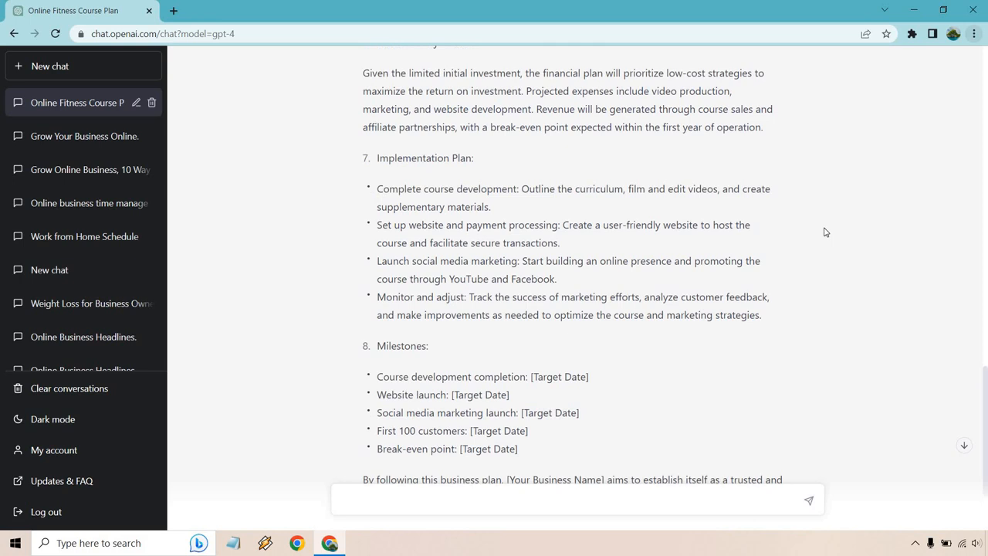
pyautogui.scroll(-3)
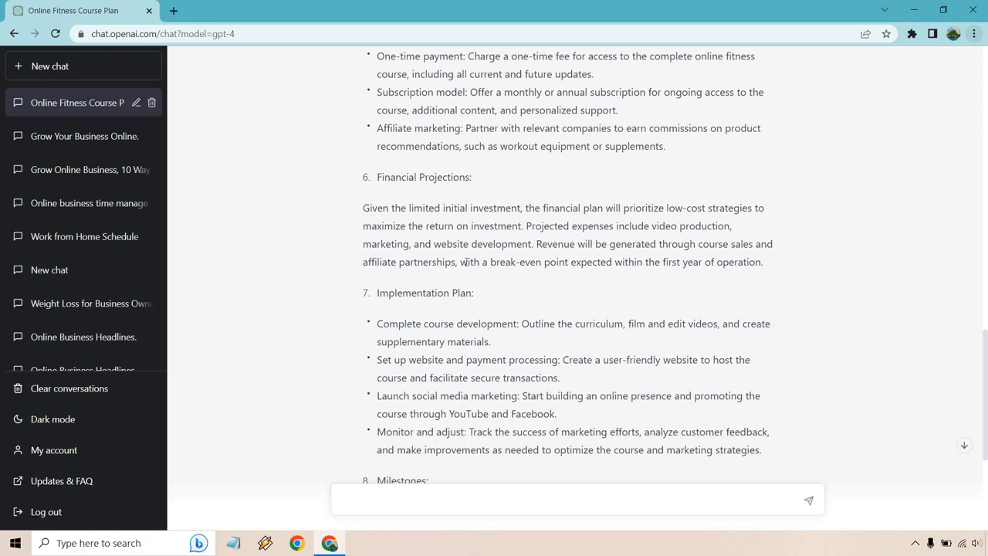
pyautogui.moveTo(469, 261); pyautogui.dragTo(763, 262)
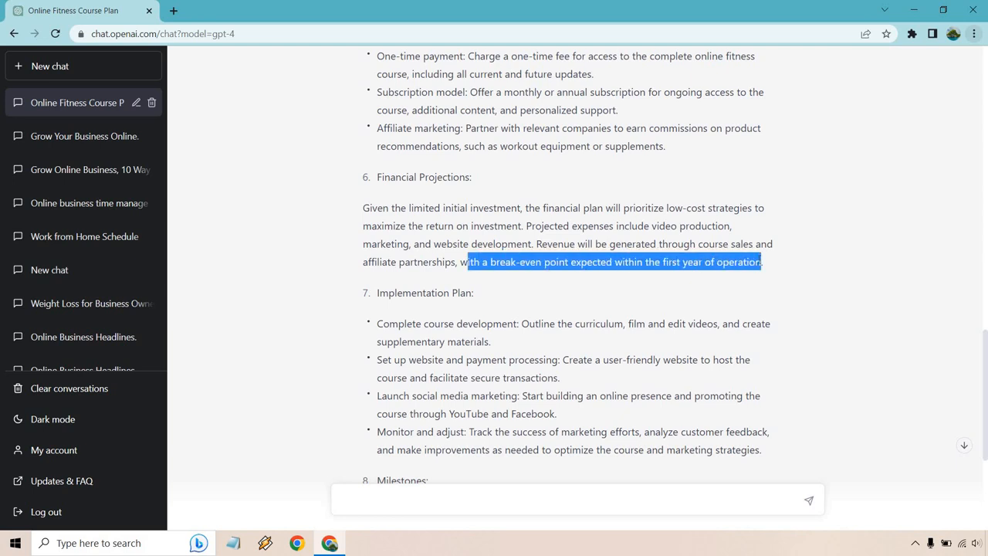
pyautogui.moveTo(820, 282)
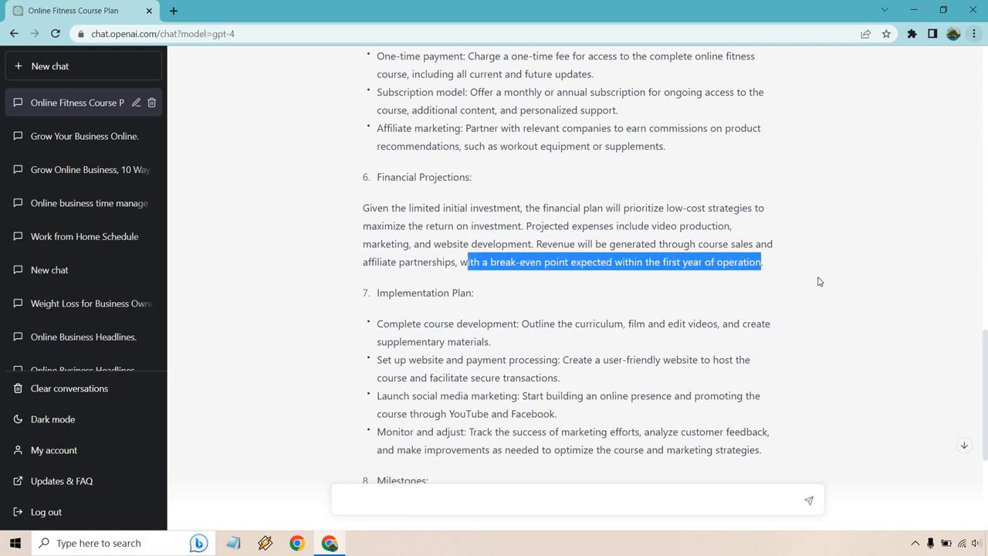
pyautogui.scroll(-3)
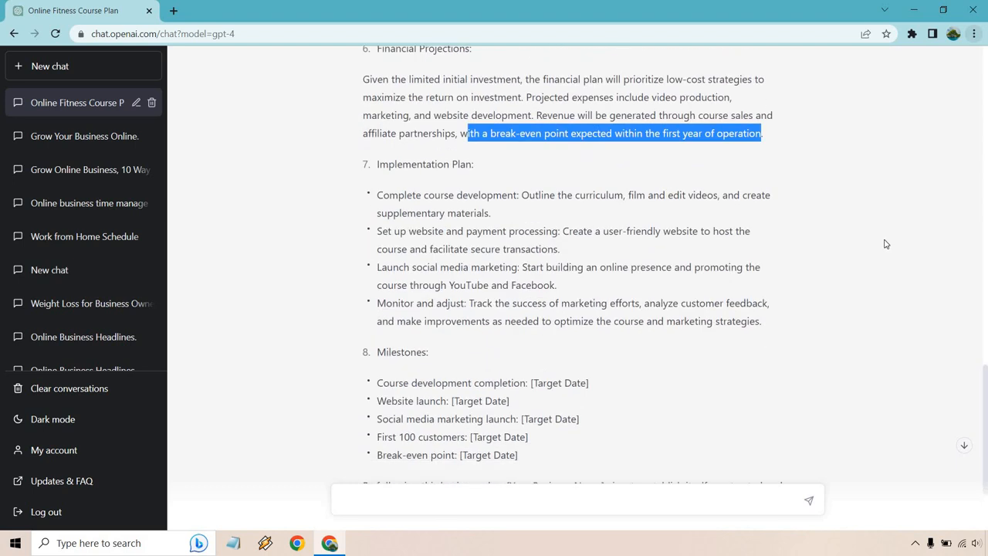
pyautogui.scroll(-3)
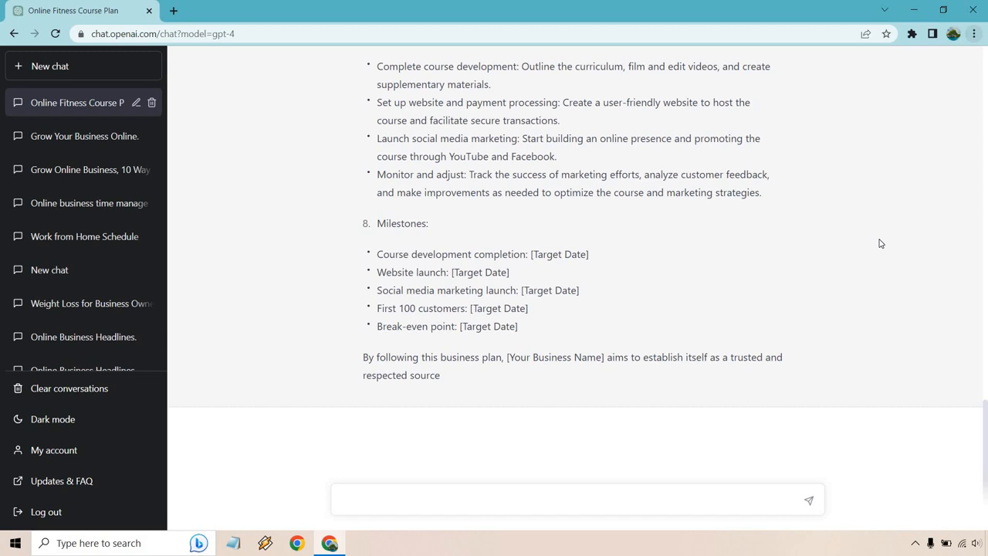
pyautogui.moveTo(475, 370)
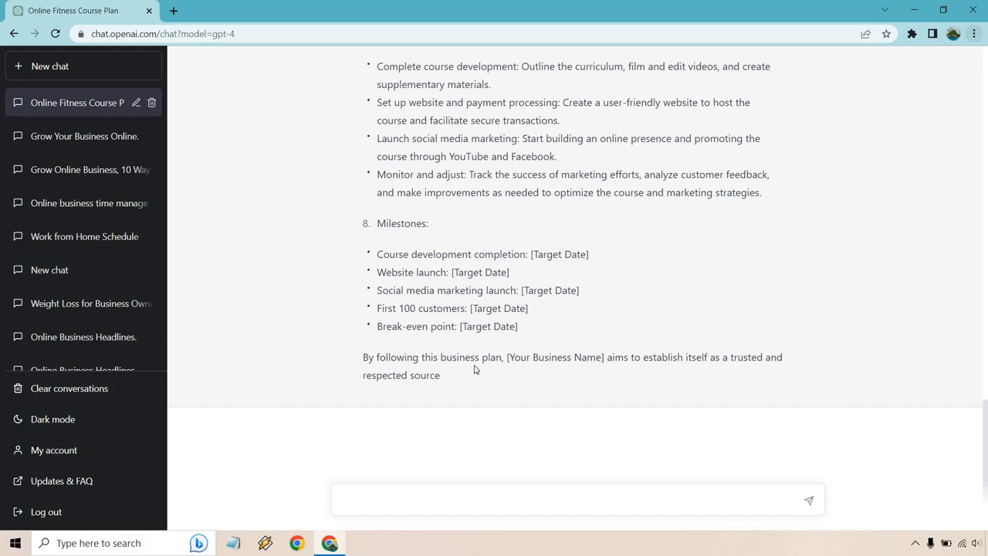
pyautogui.moveTo(531, 322)
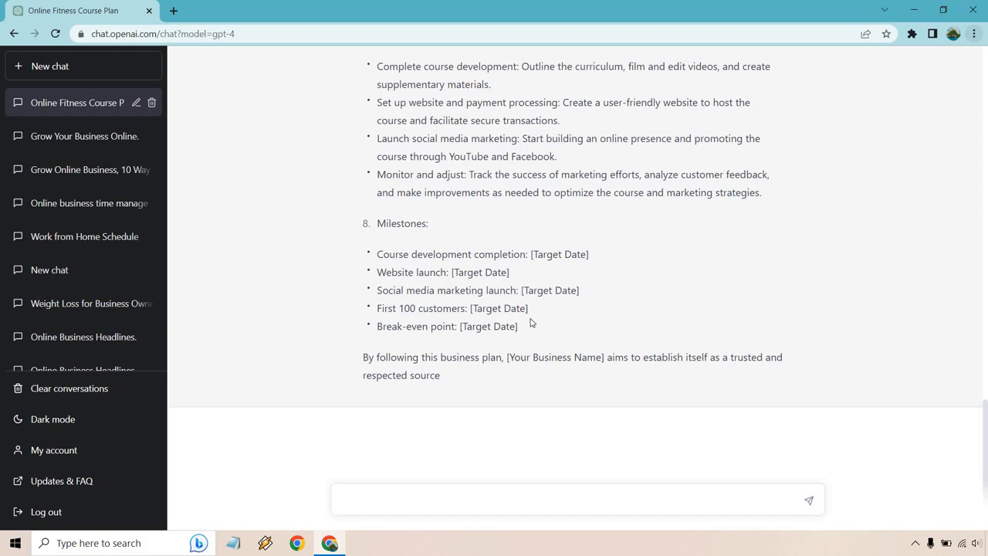
pyautogui.moveTo(871, 293)
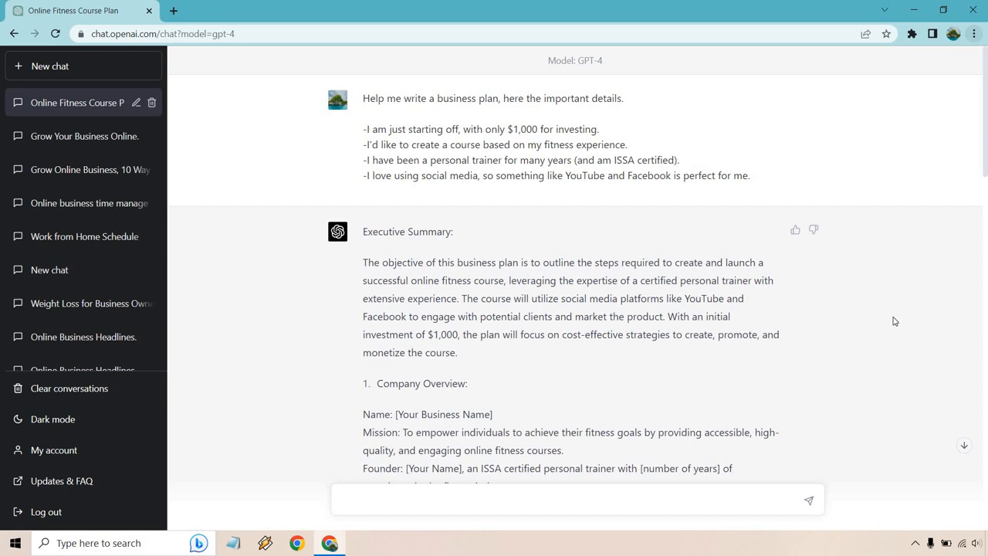
pyautogui.doubleClick(600, 98)
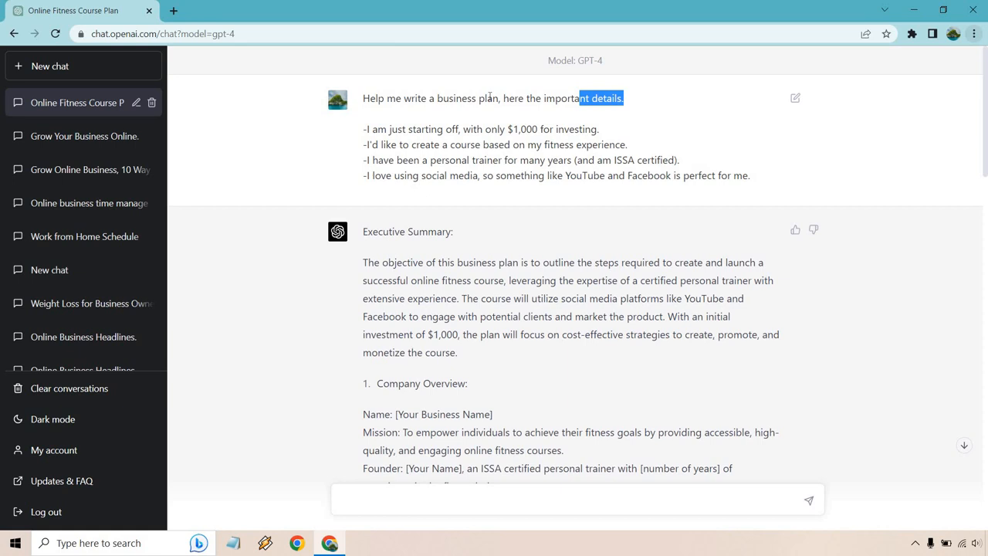
pyautogui.click(402, 92)
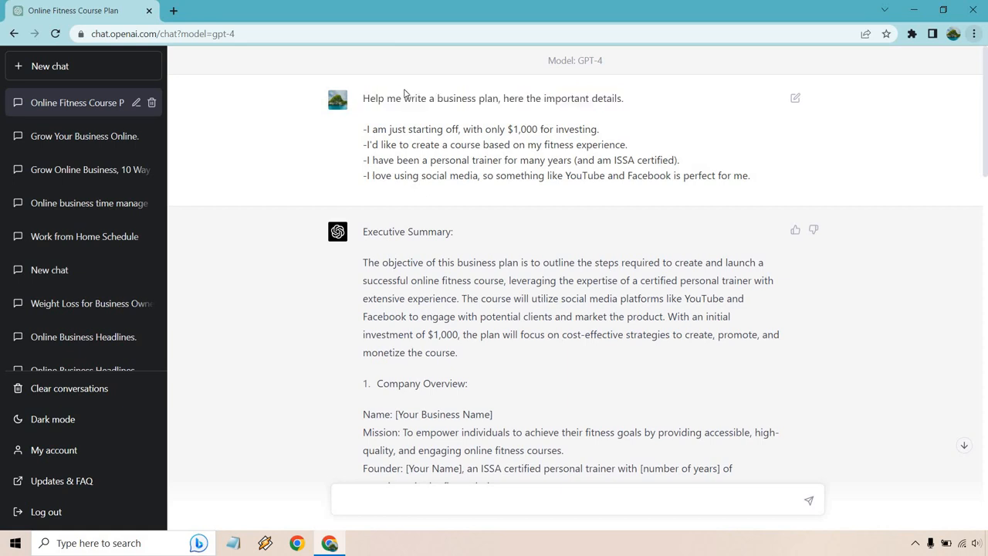
pyautogui.moveTo(607, 131)
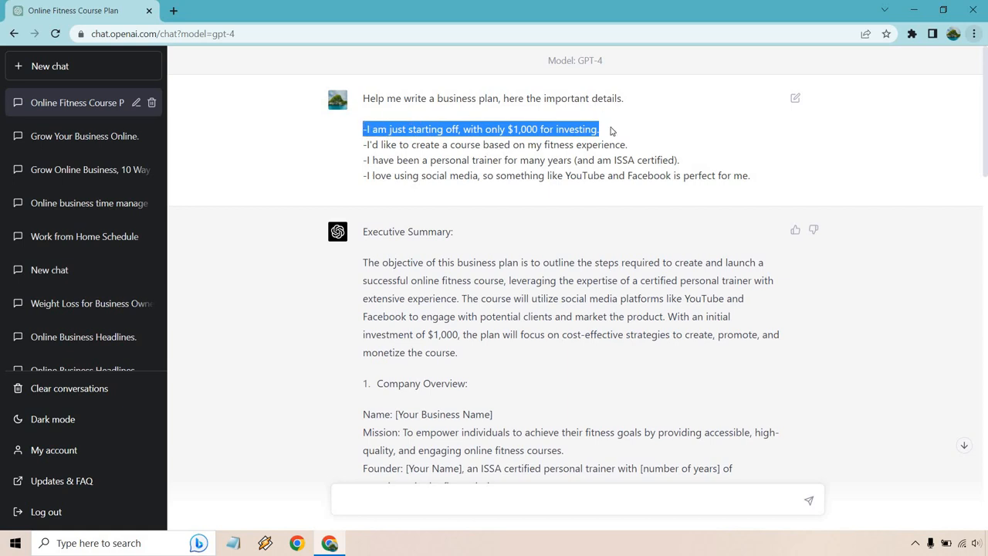
pyautogui.moveTo(508, 140)
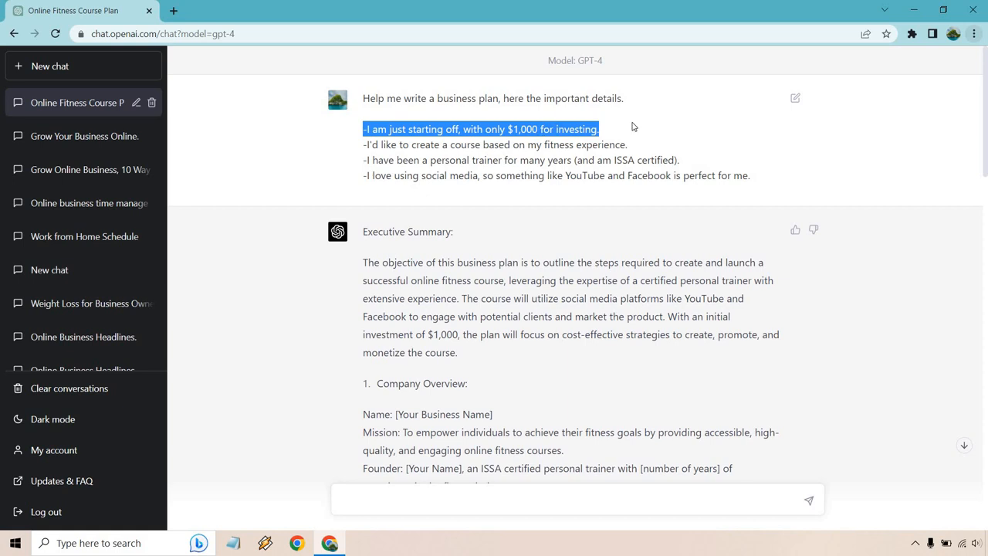
pyautogui.moveTo(390, 145); pyautogui.dragTo(629, 144)
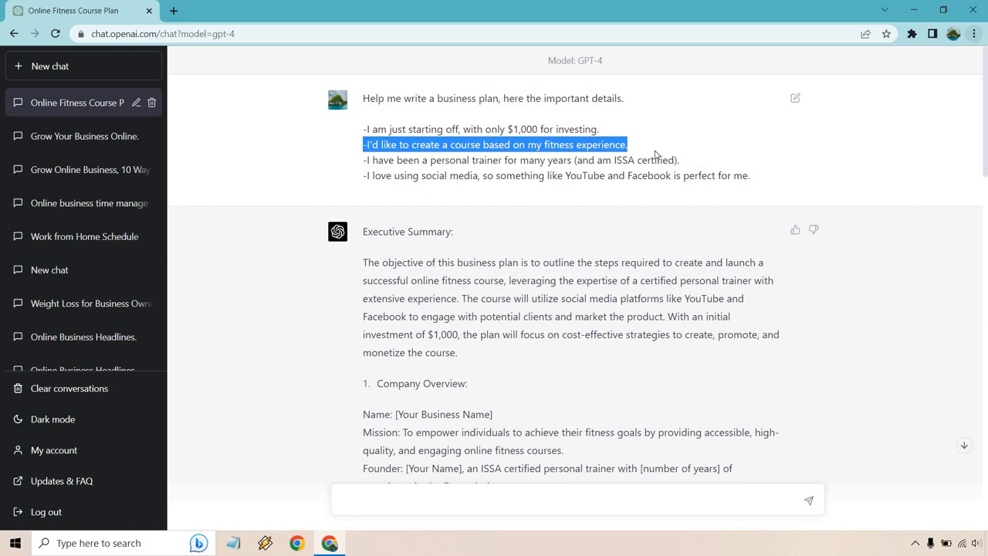
pyautogui.moveTo(652, 152)
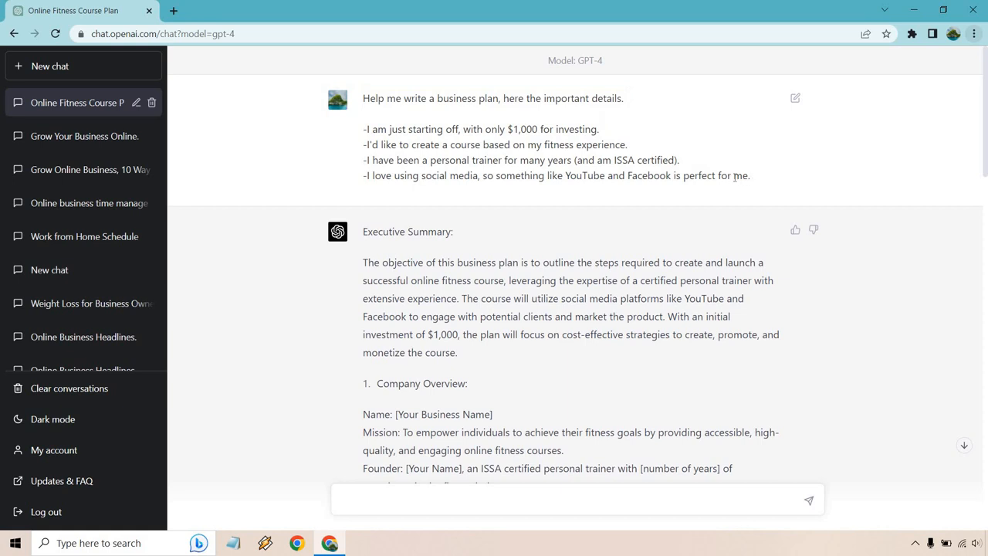
pyautogui.tripleClick(556, 176)
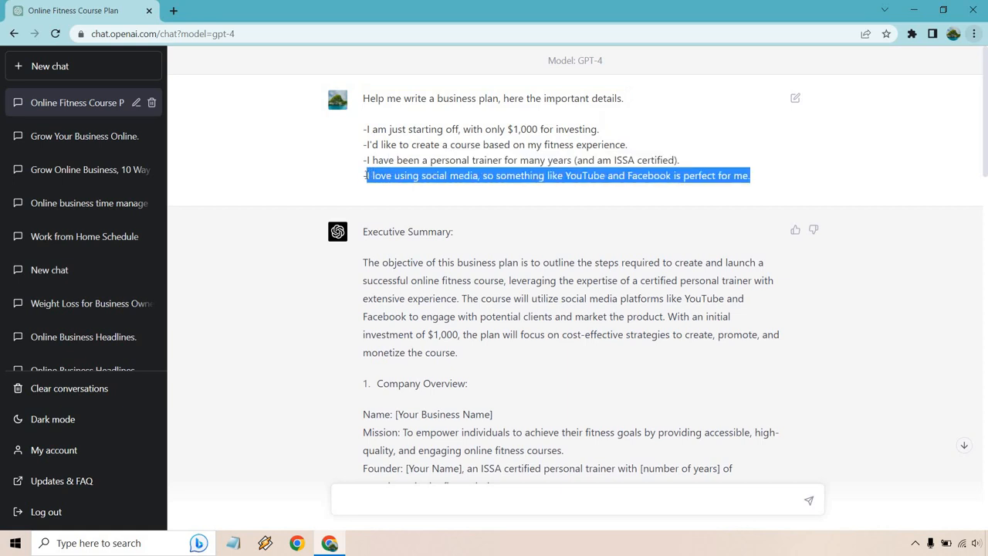
pyautogui.moveTo(622, 217)
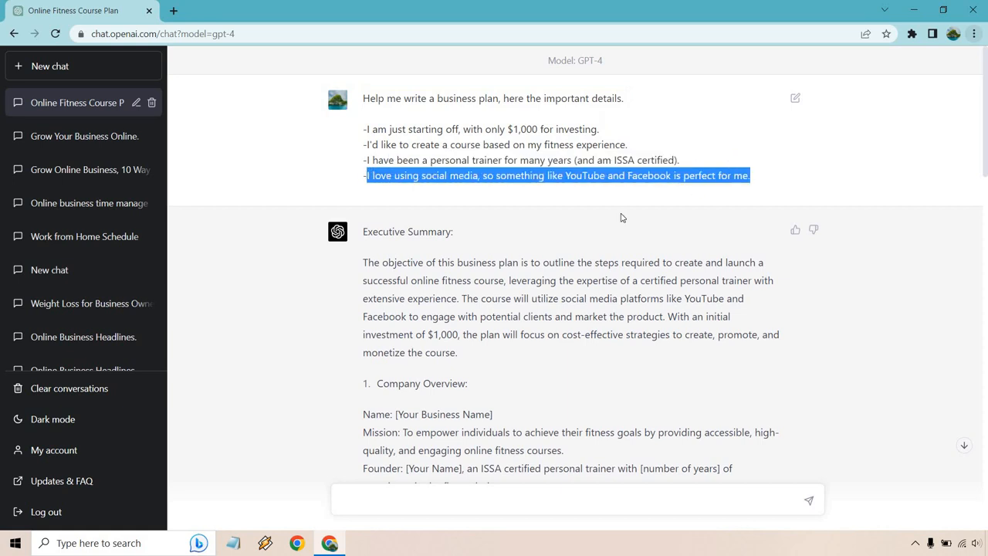
pyautogui.moveTo(651, 171)
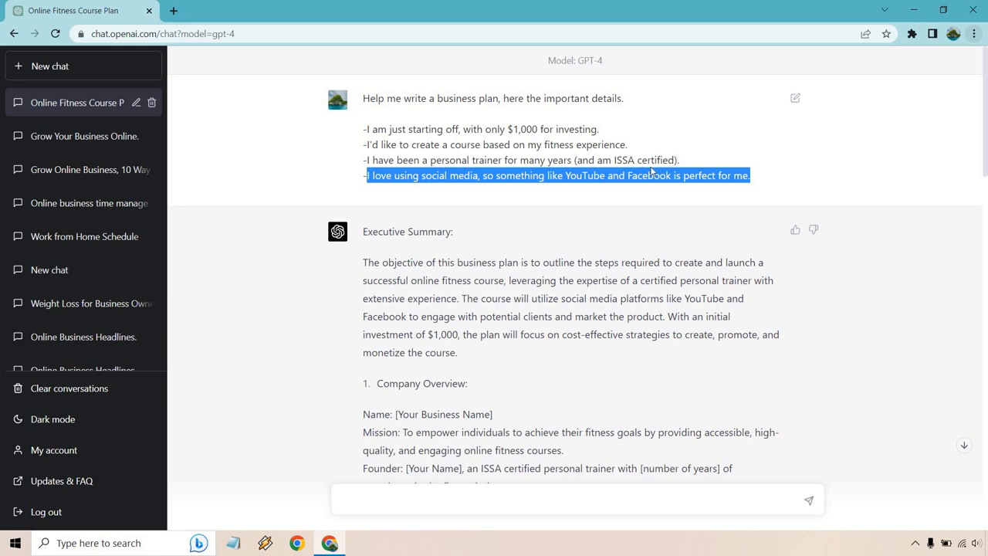
pyautogui.moveTo(679, 117)
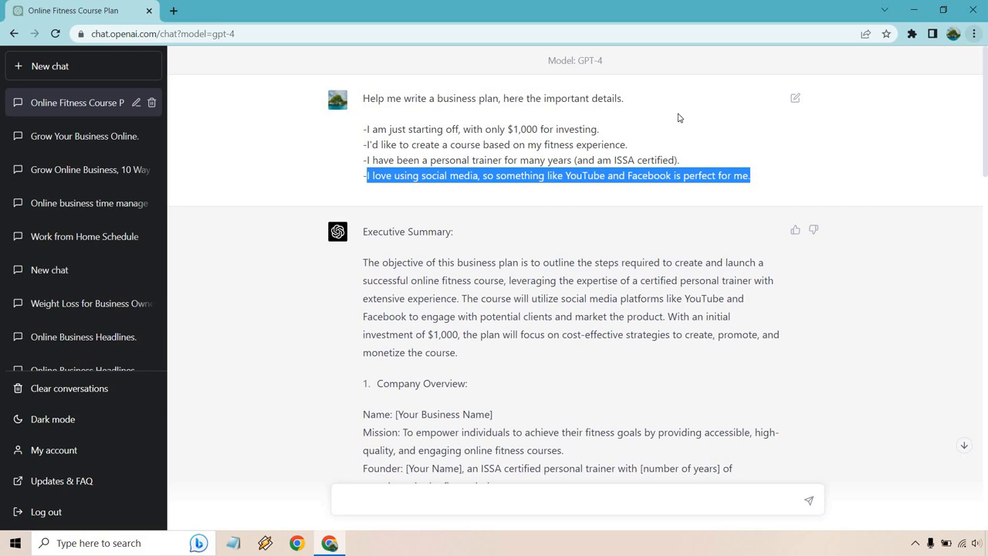